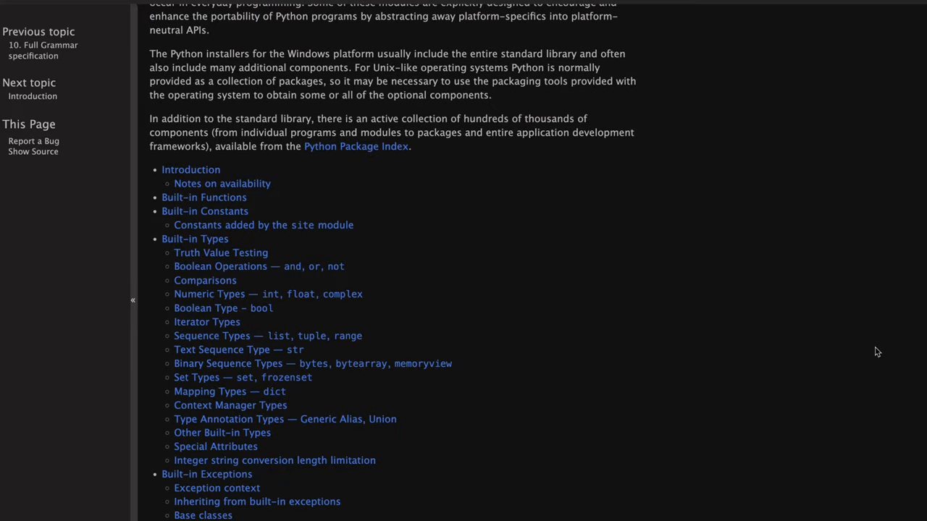
scroll(down, 3)
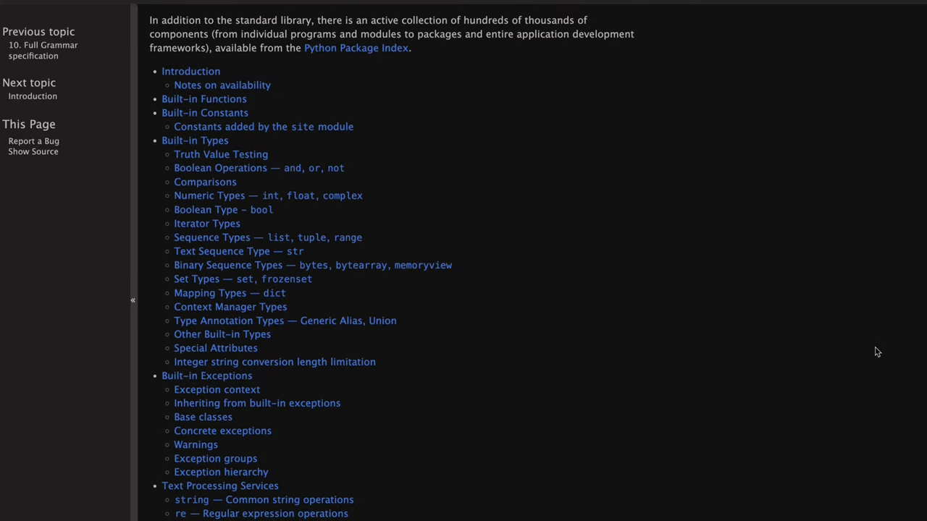